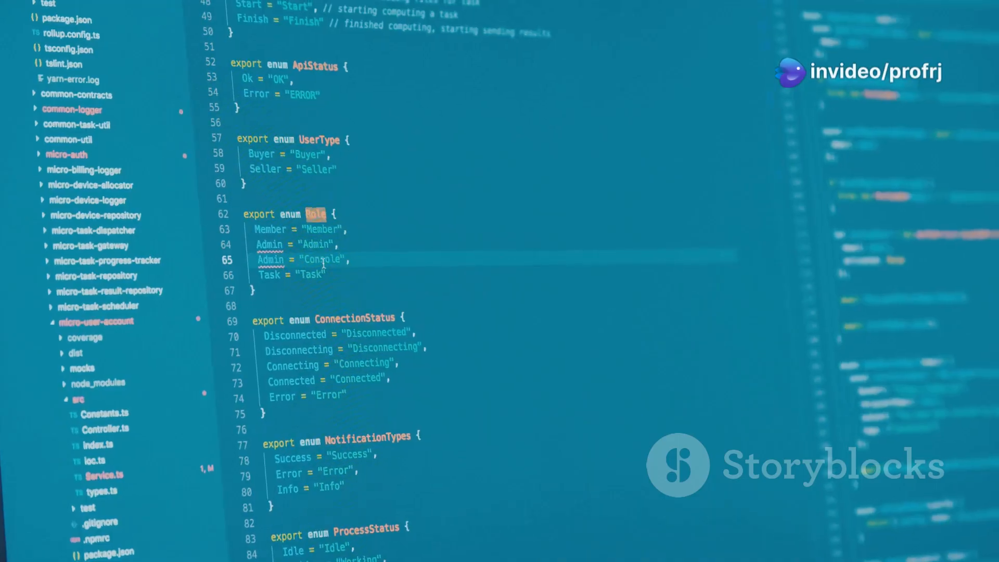
scroll(down, 3)
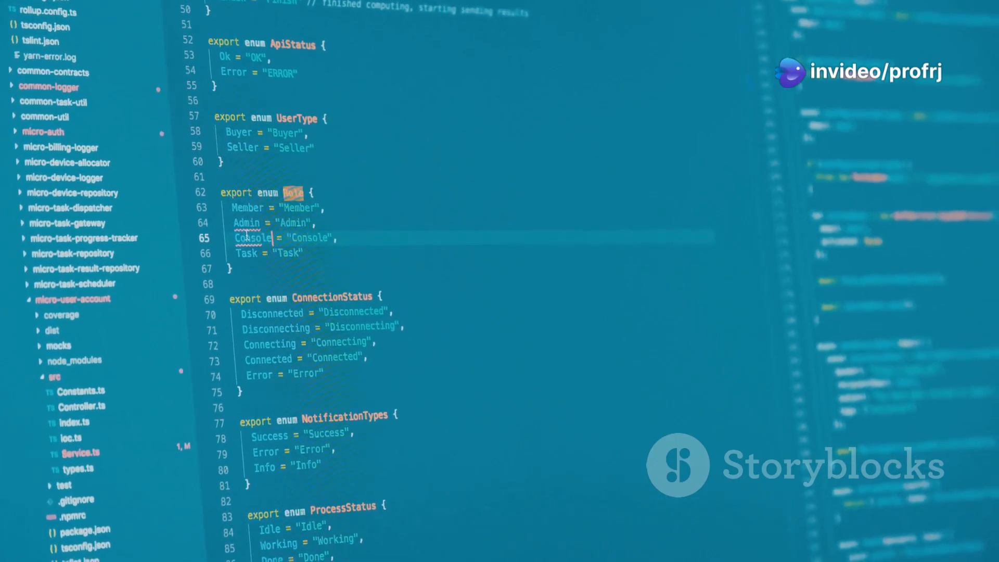